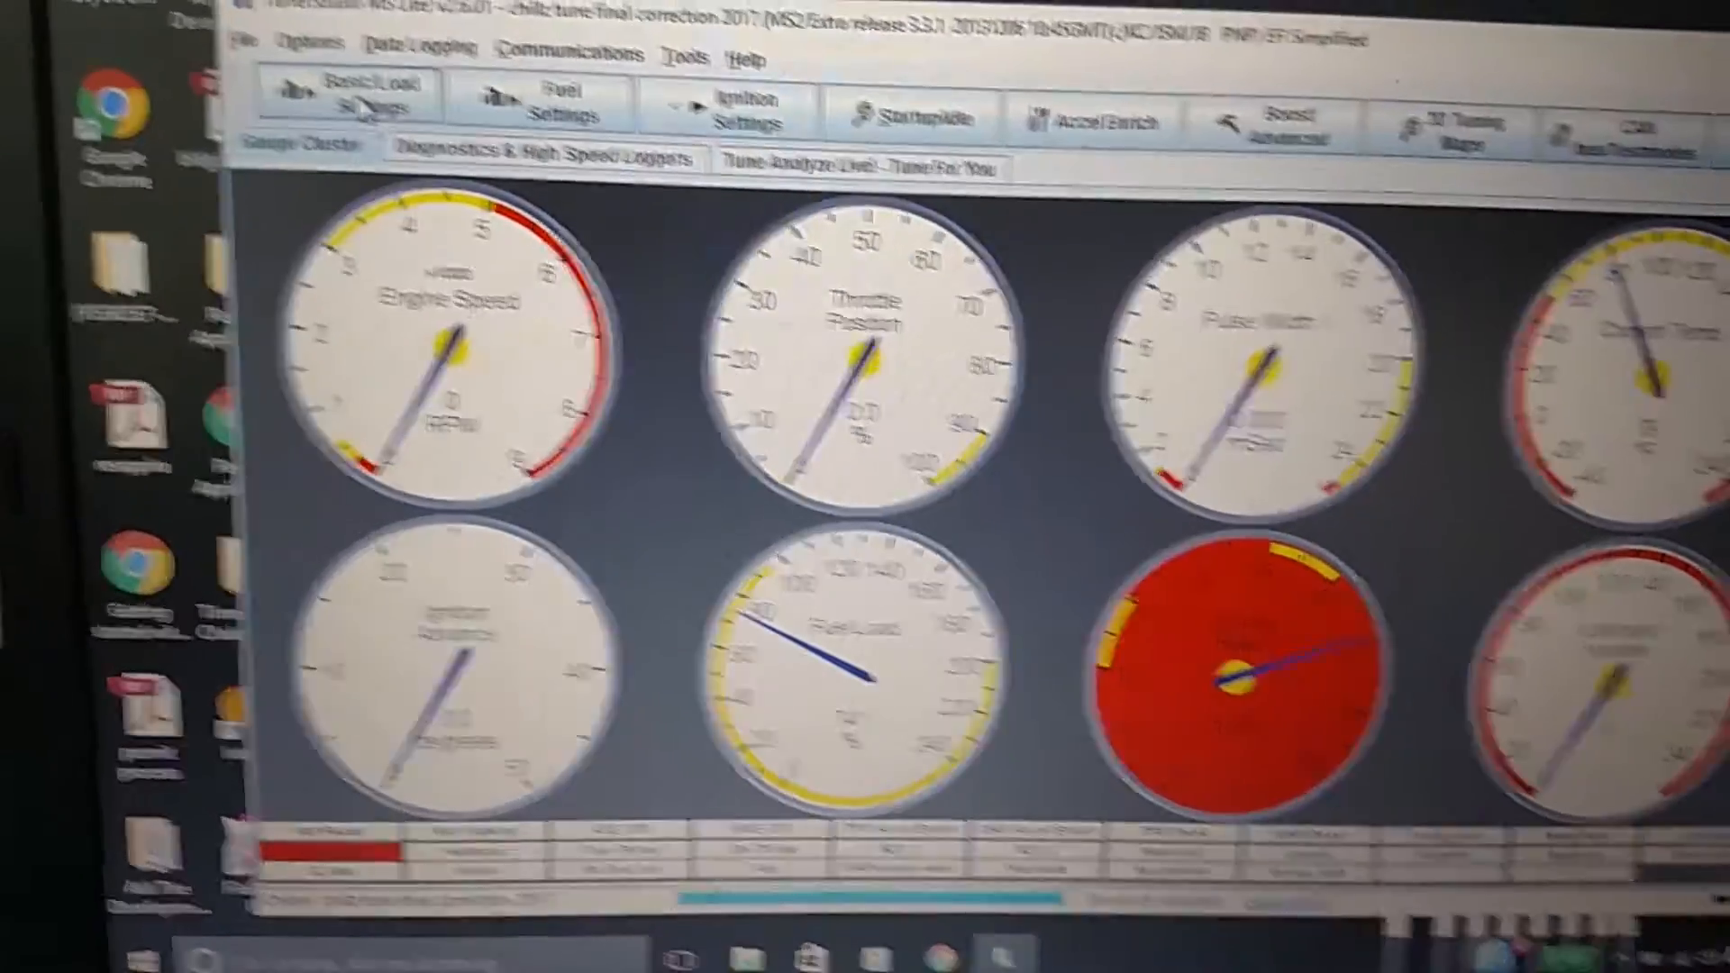
Step: Show the MAT air density correction curve, flat at 100% across all air temperatures
{"action": "left_click", "coordinate": [358, 144]}
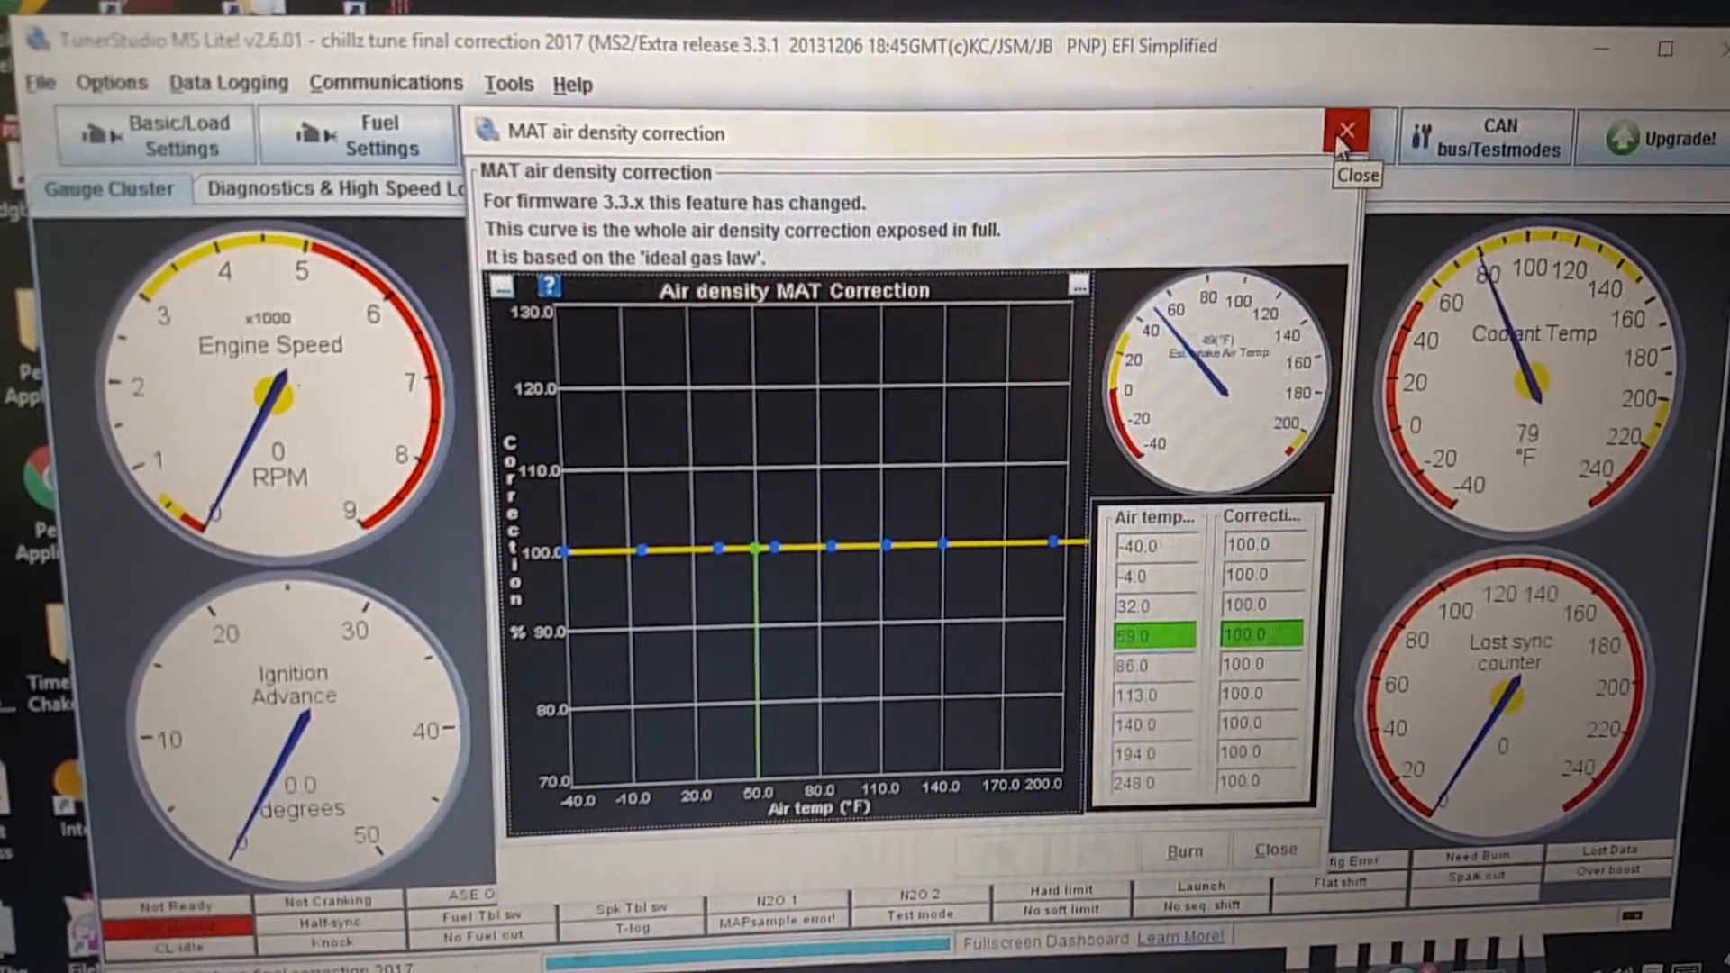
Step: Dismiss the air density curve and review the Boost Control Settings under Boost/Advanced
{"action": "left_click", "coordinate": [1345, 130]}
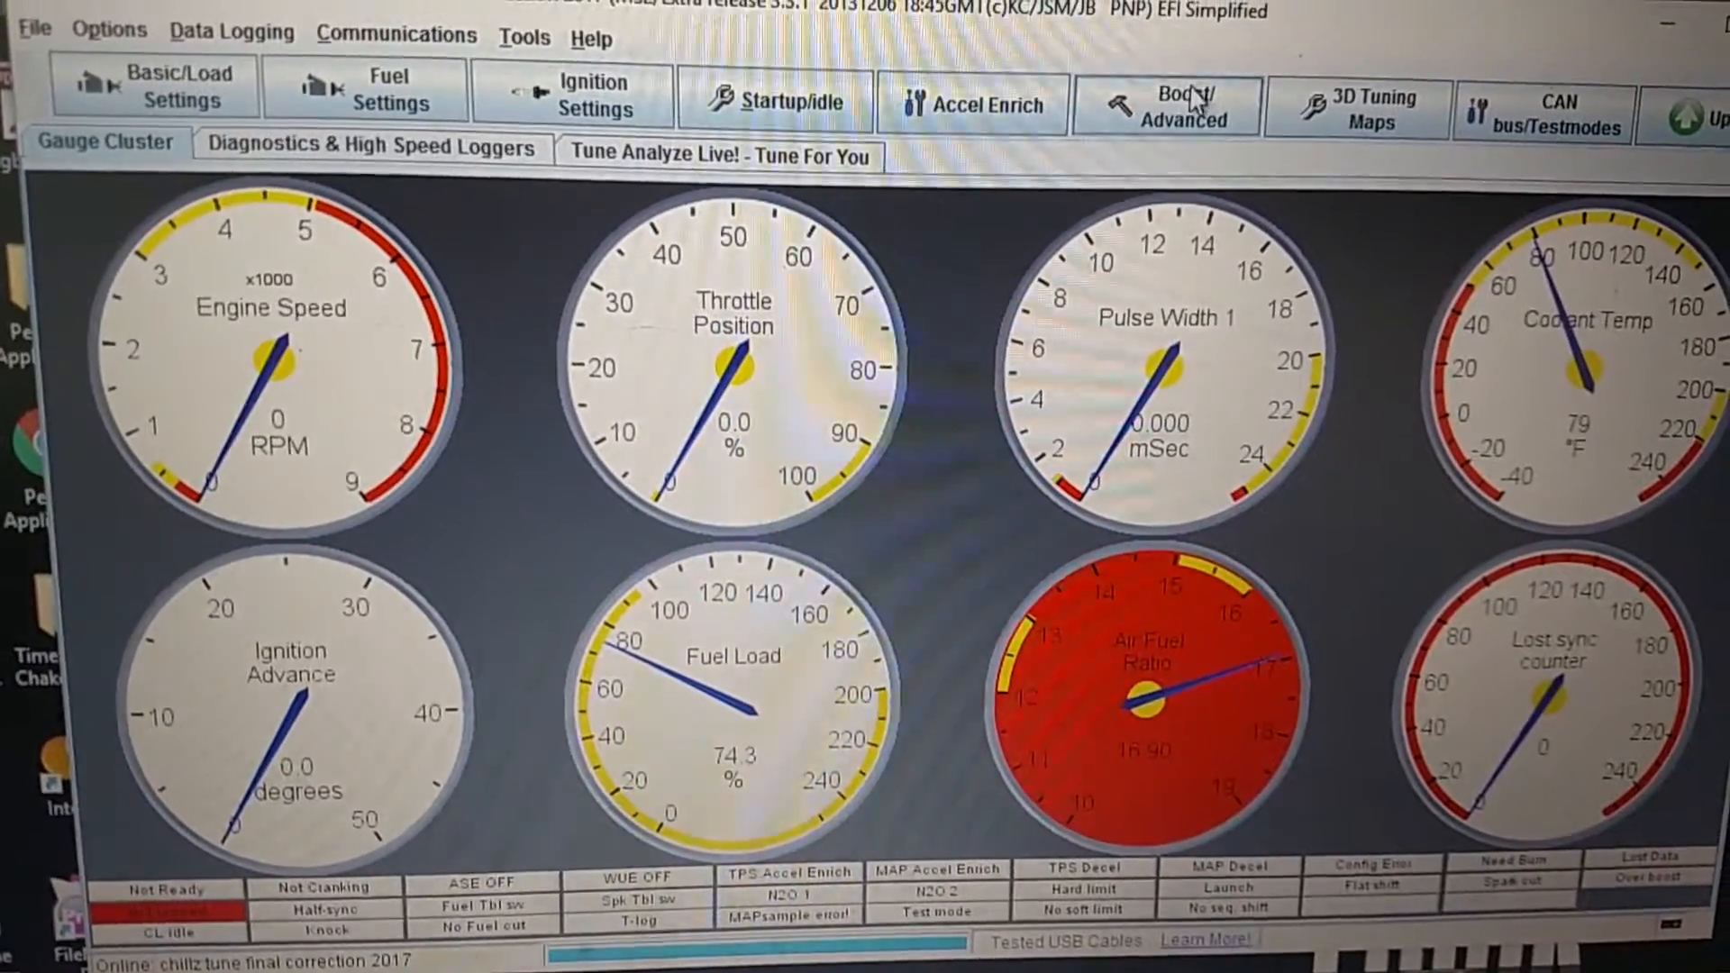
{"action": "left_click", "coordinate": [1166, 106]}
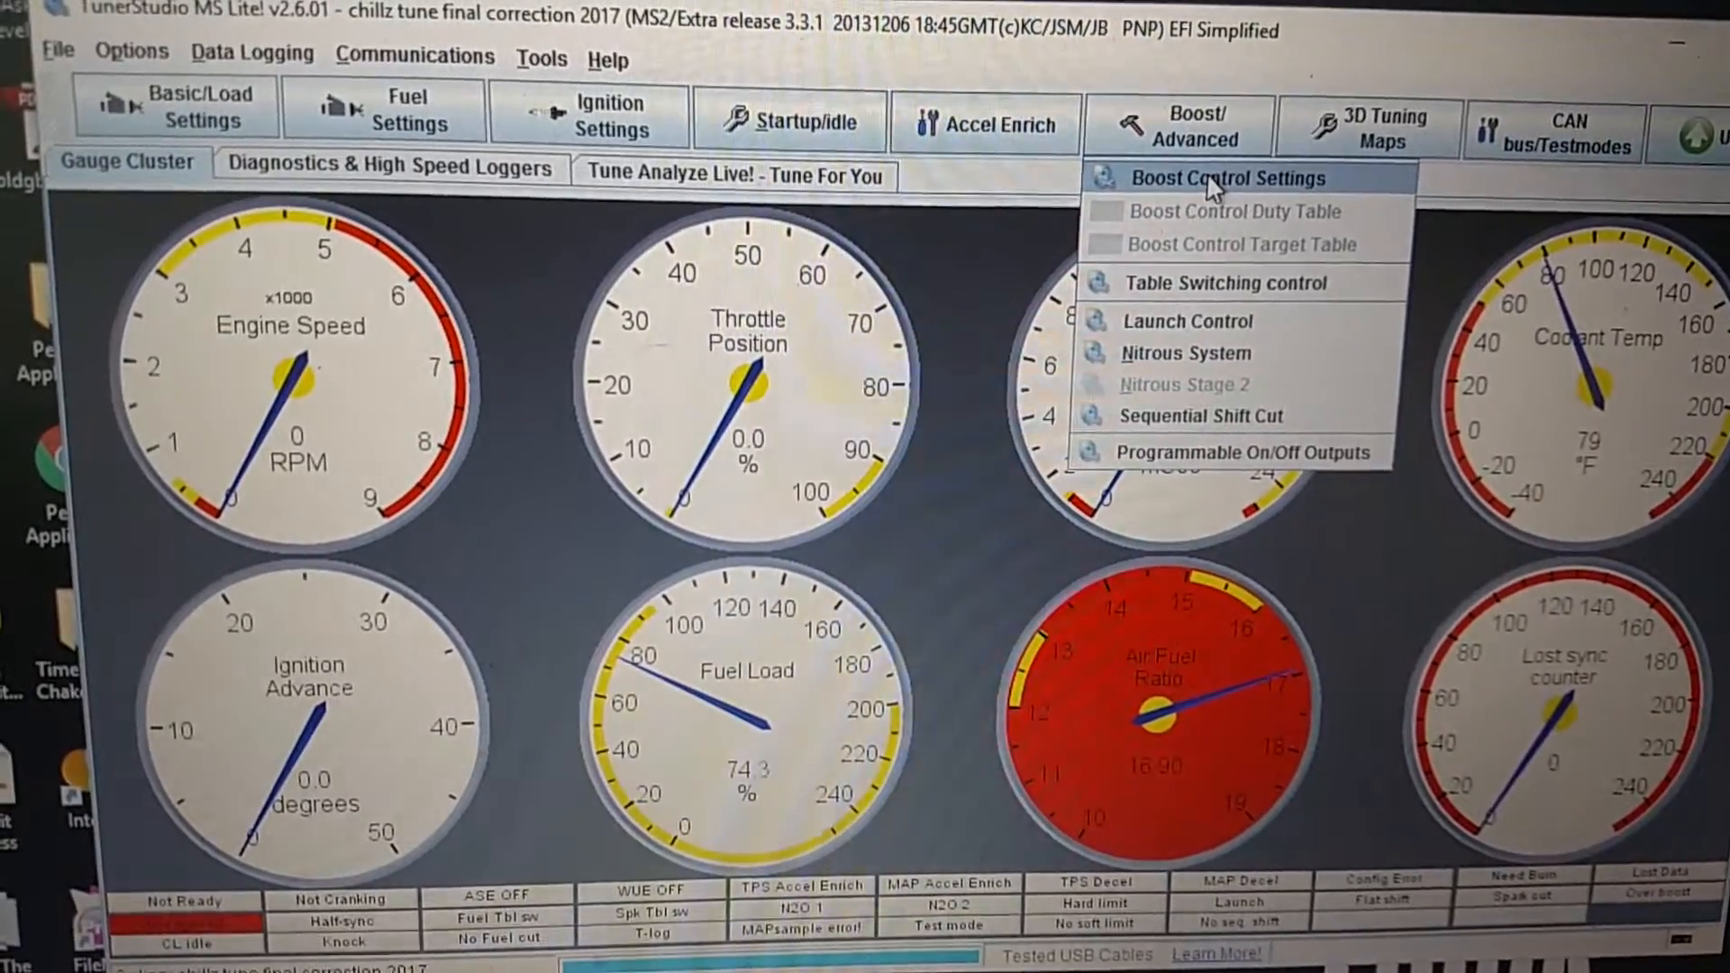
{"action": "left_click", "coordinate": [1224, 178]}
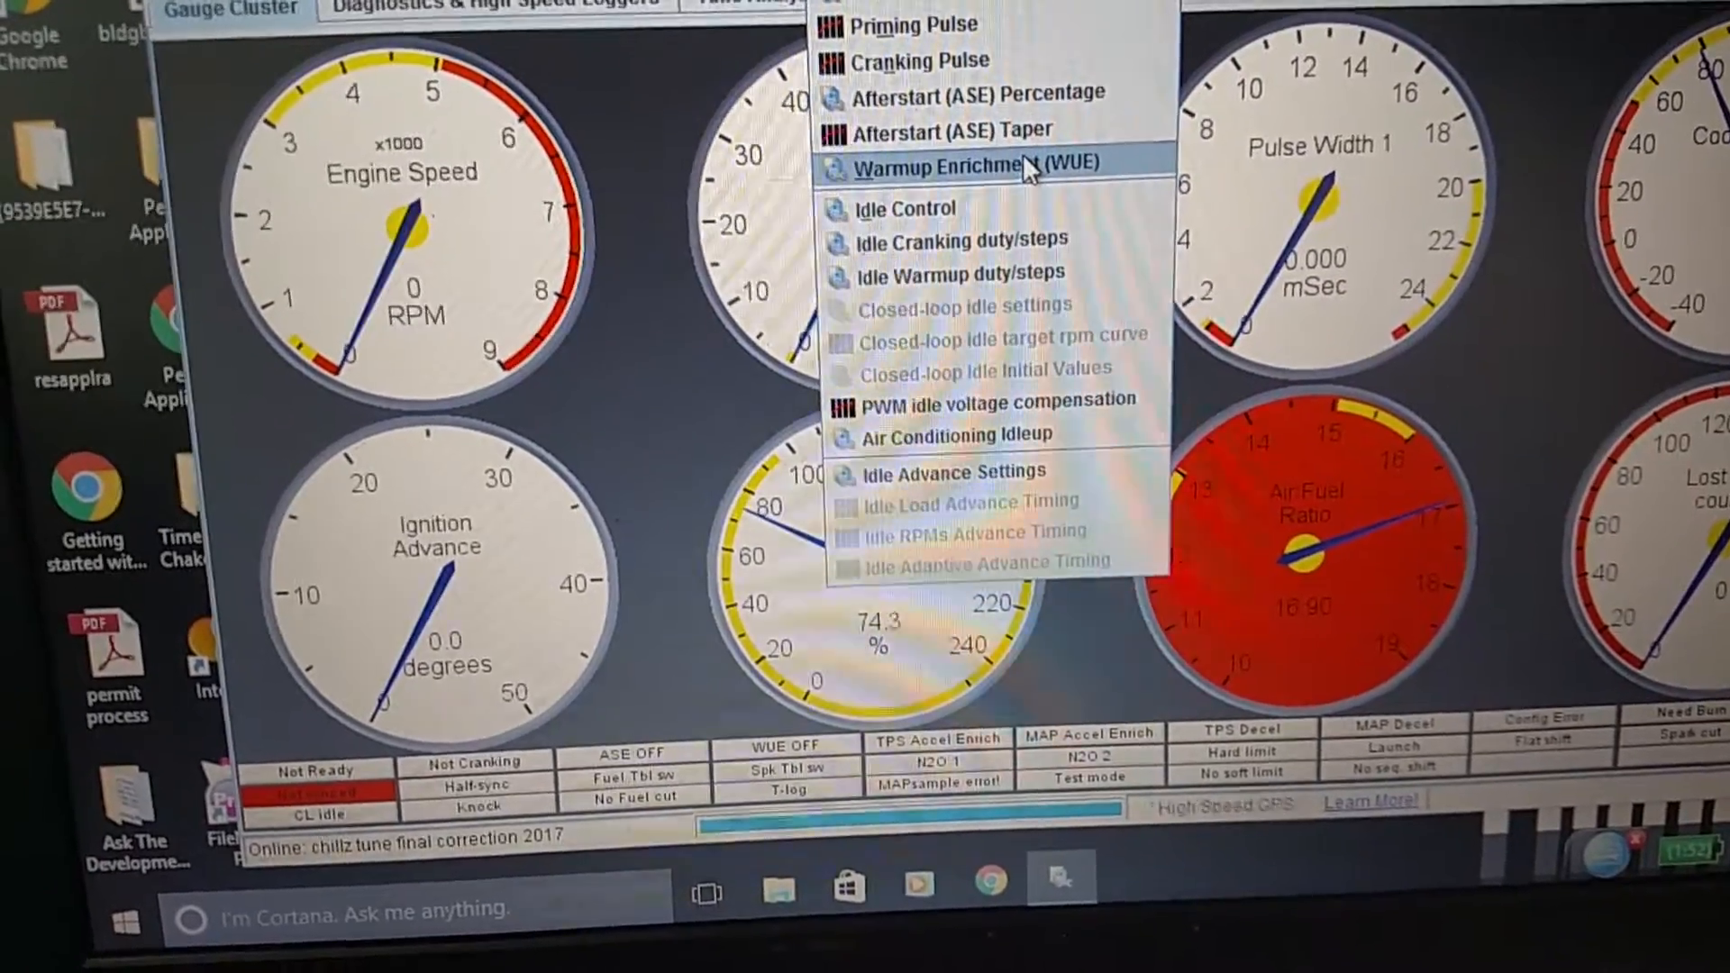
Step: View the Warmup Enrichment (WUE) curve, 229% cold tapering to 120% at 170°F, and dismiss it
{"action": "left_click", "coordinate": [972, 165]}
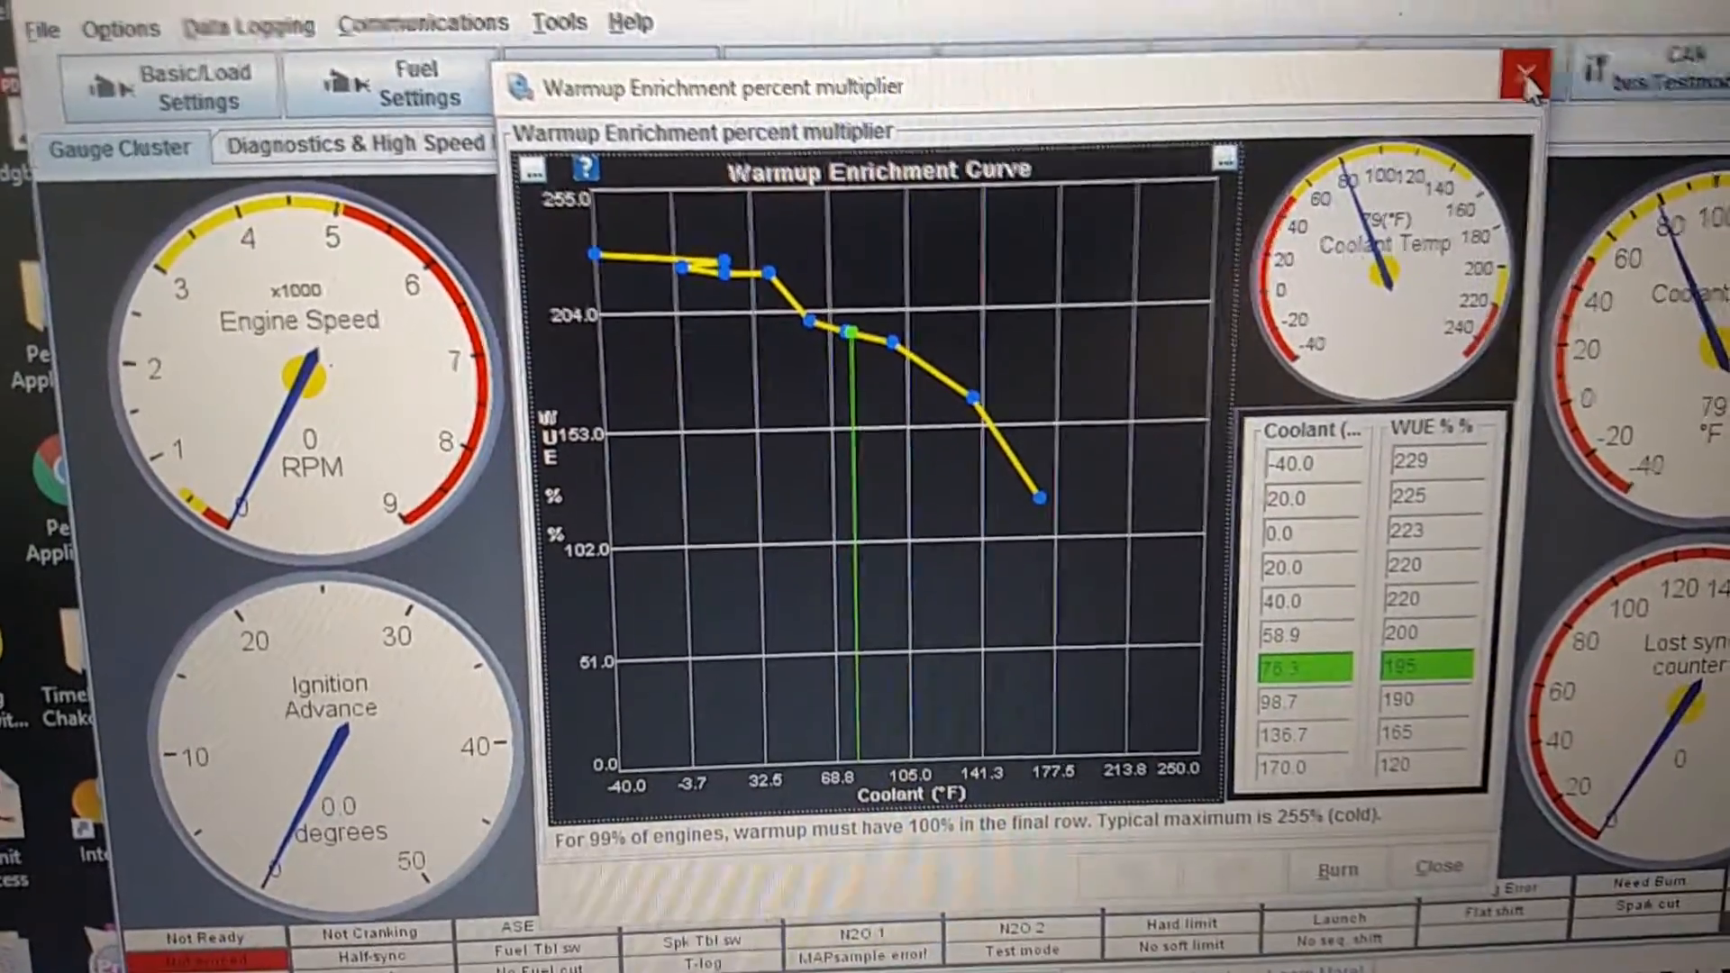
{"action": "left_click", "coordinate": [1526, 72]}
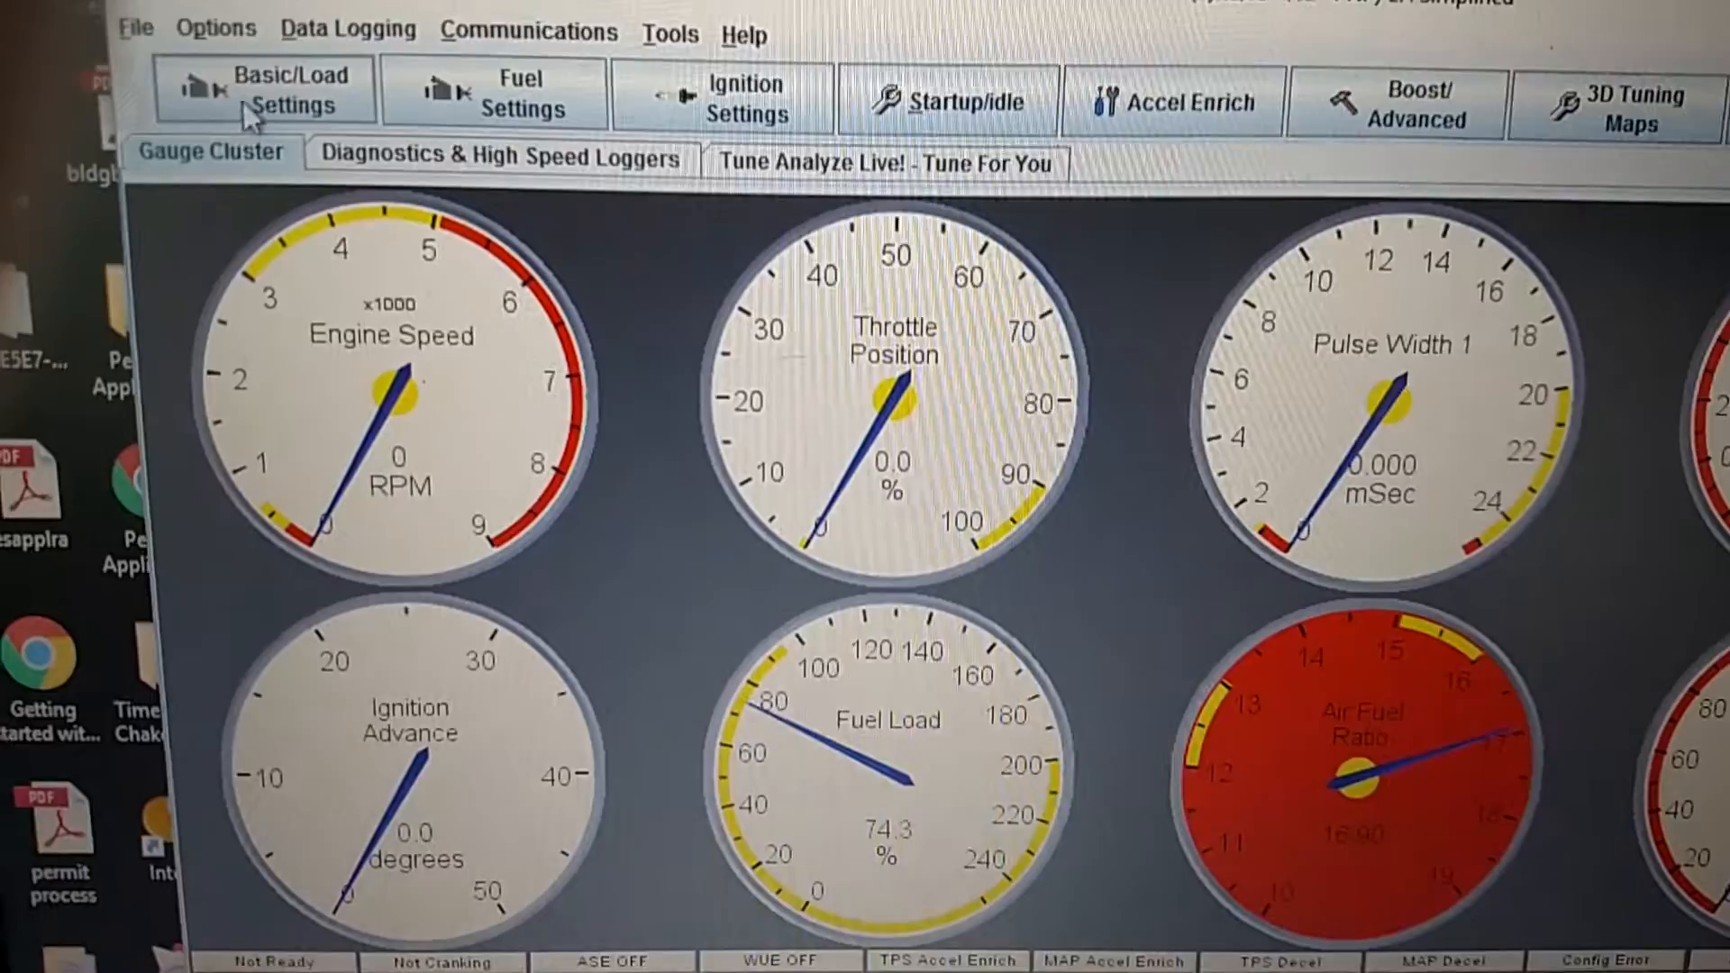
Step: Review the Rev Limiter with CLT-based 4000–7000 RPM curve and 7000 RPM hard limit, back to gauges
{"action": "left_click", "coordinate": [290, 90]}
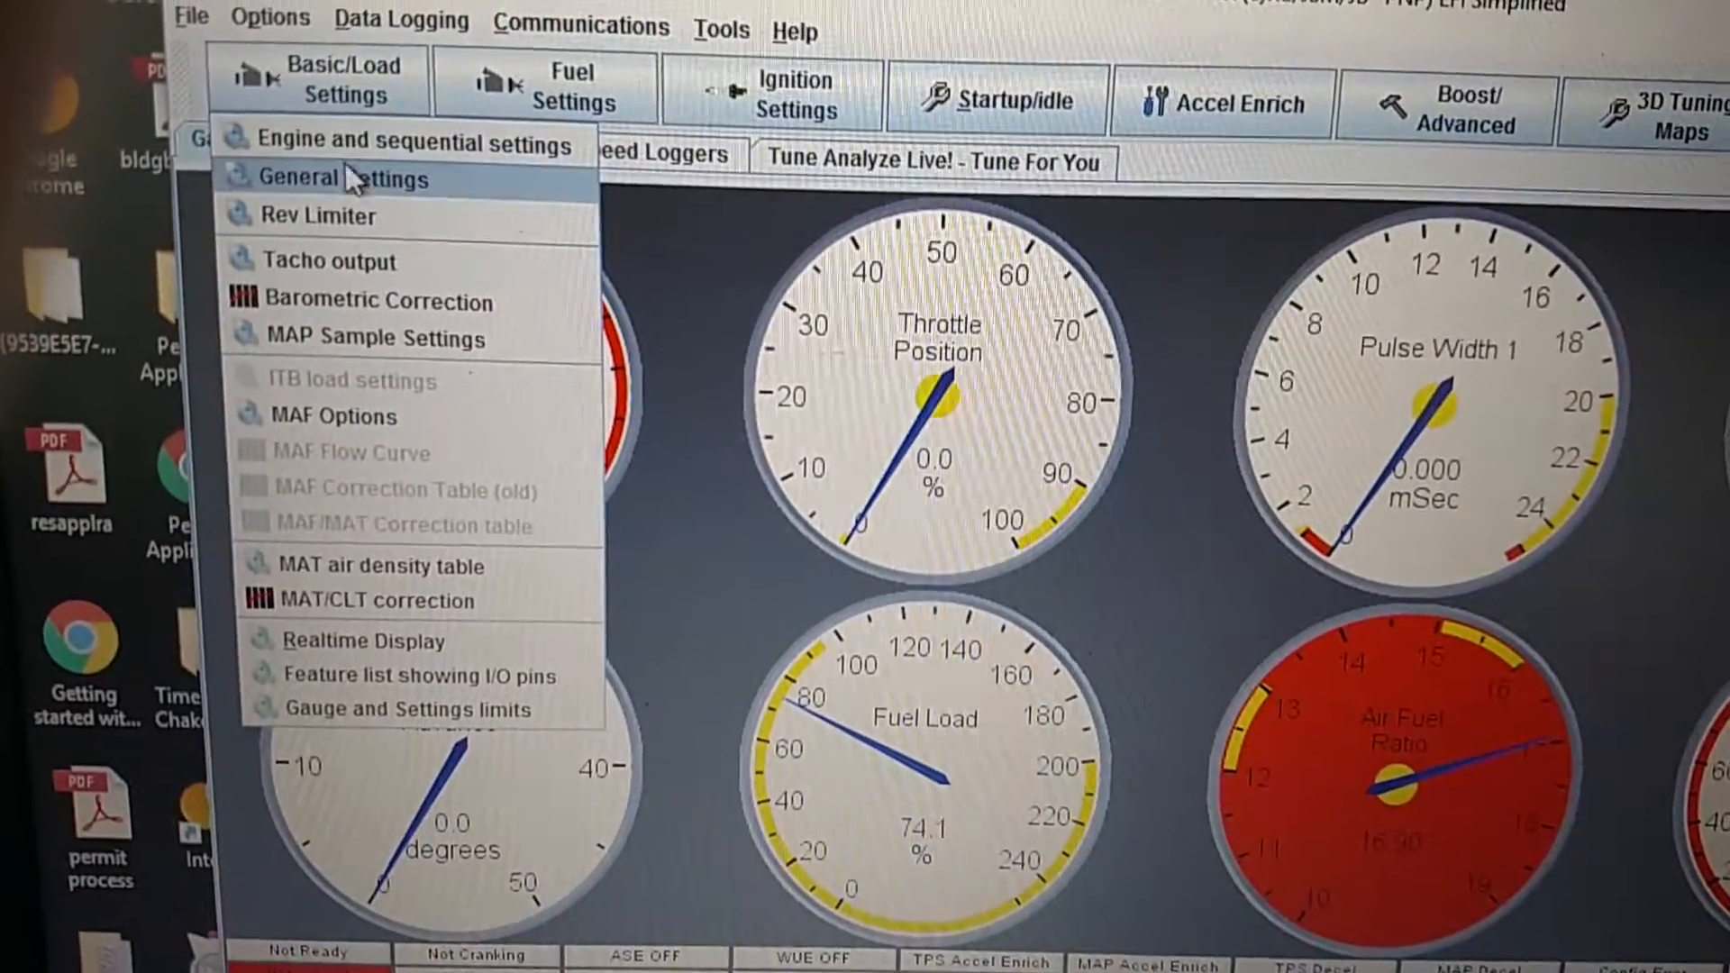
{"action": "left_click", "coordinate": [319, 214]}
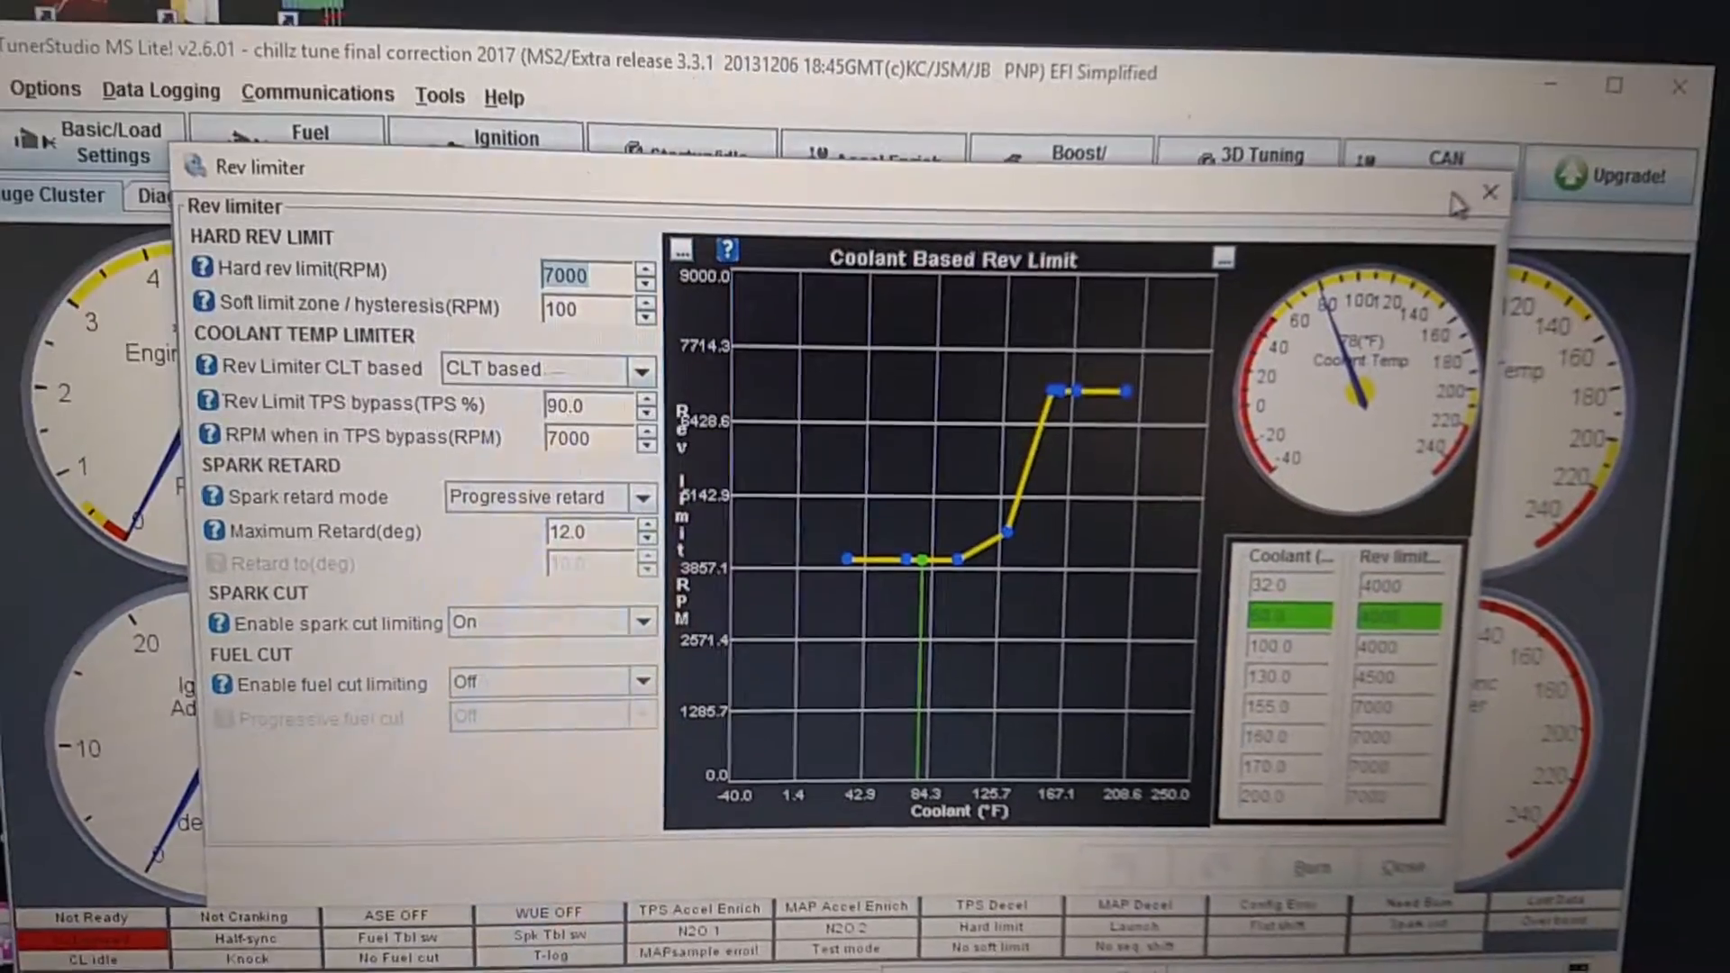
{"action": "left_click", "coordinate": [1489, 191]}
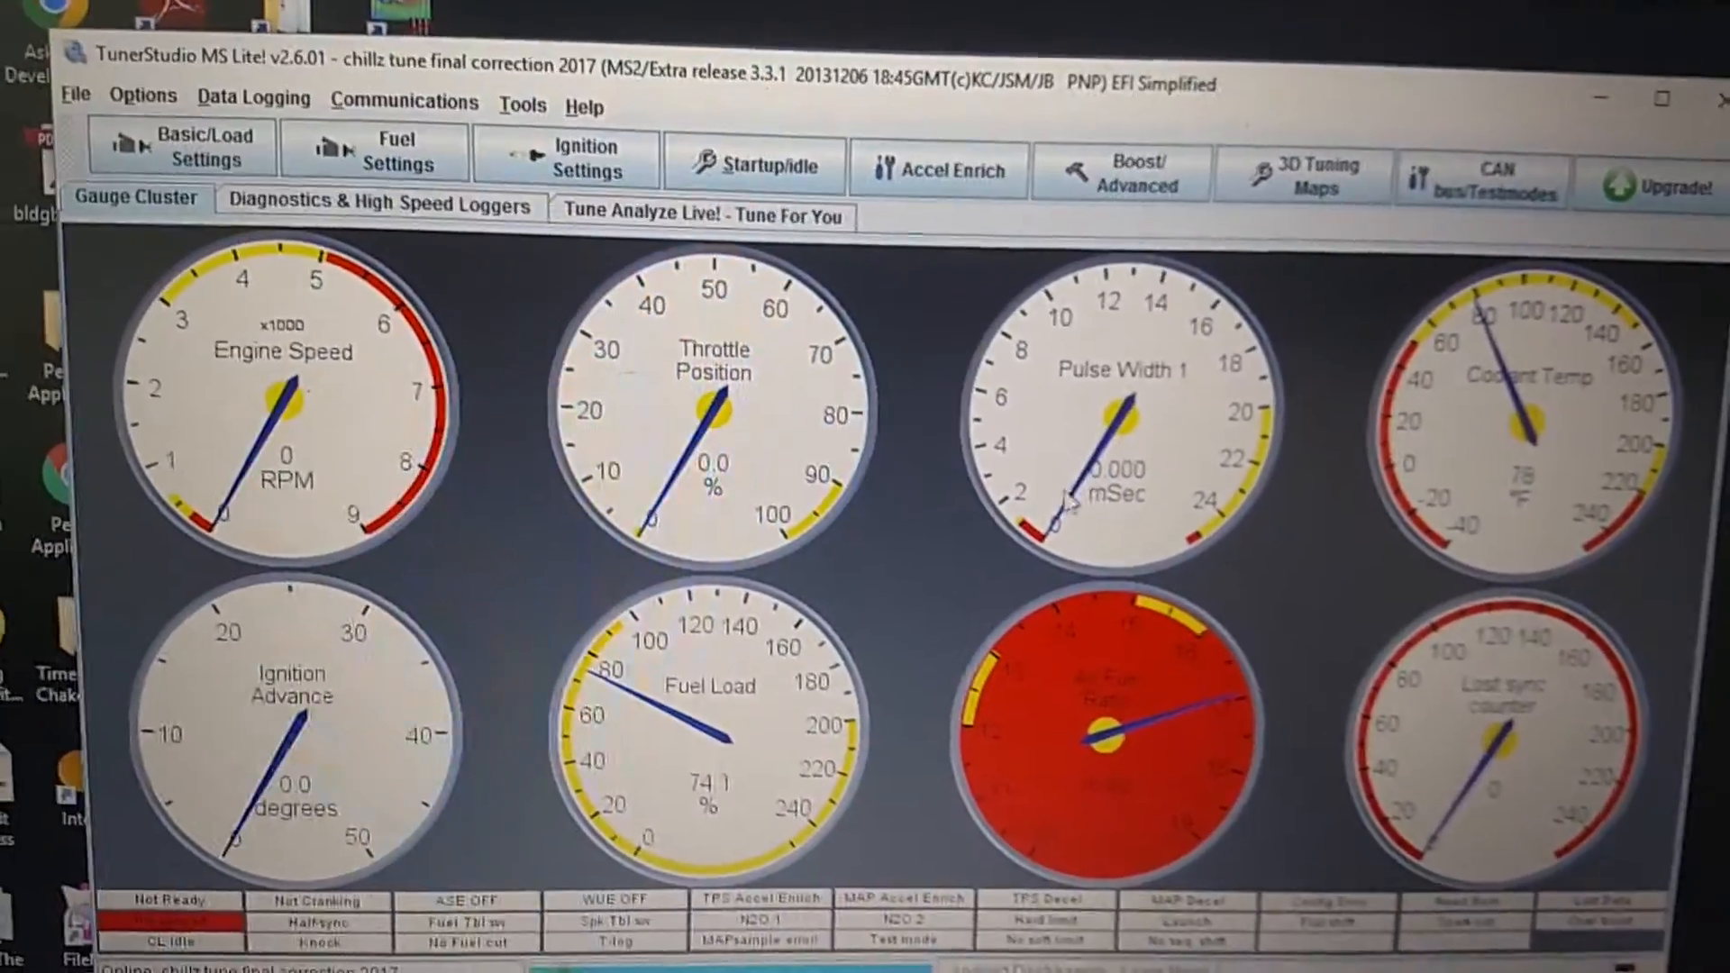